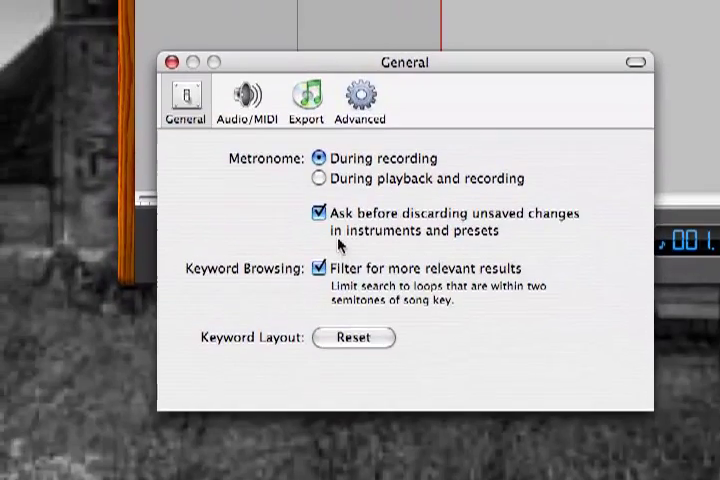
Show the Audio/MIDI preferences and open the Audio Input device menu.
drag(405, 61, 505, 174)
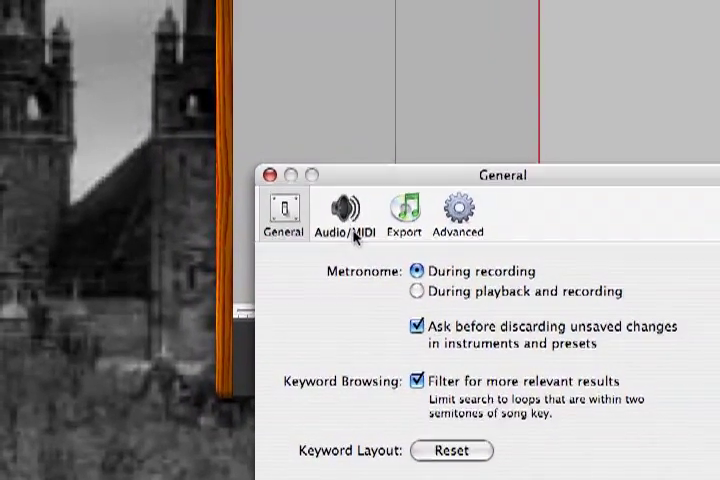
click(346, 210)
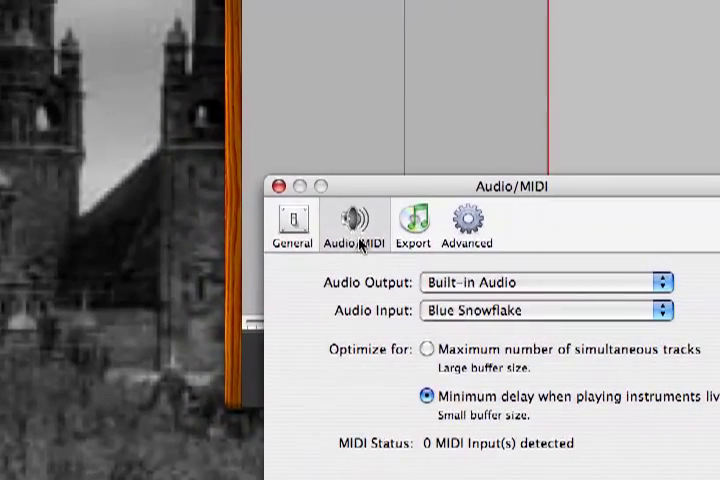
drag(510, 182, 440, 130)
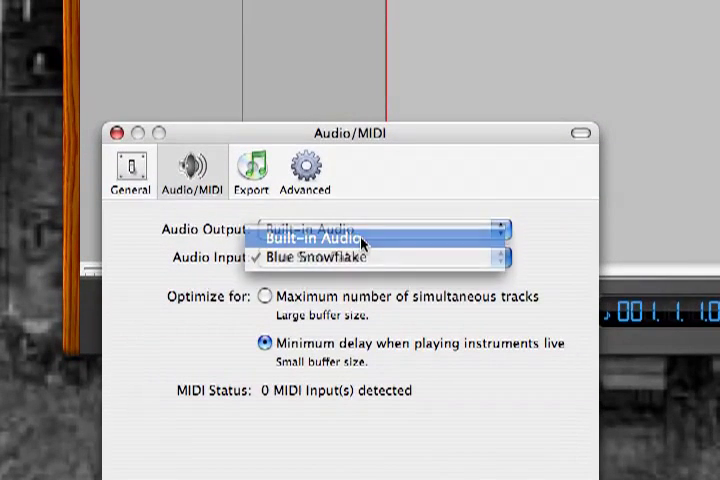
Set the audio input to Built-in Audio and confirm the driver change.
click(318, 240)
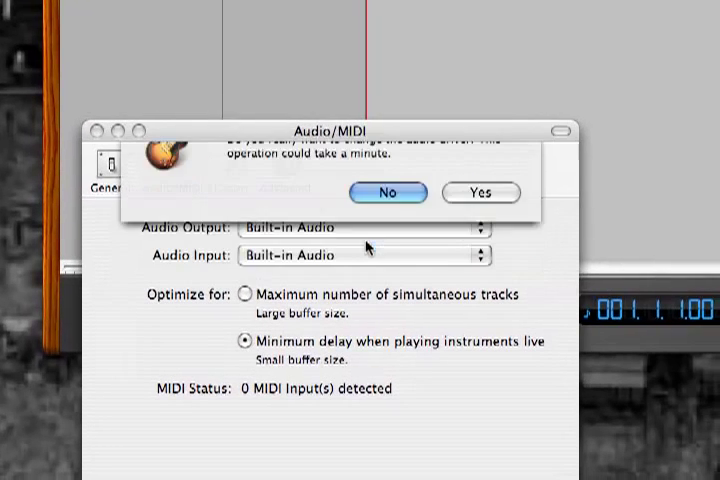
click(480, 192)
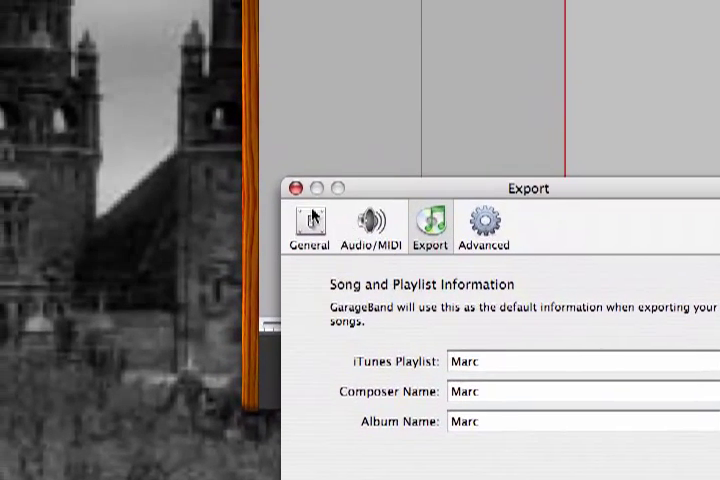
Close the Preferences window to return to the ColinVoice song.
click(297, 188)
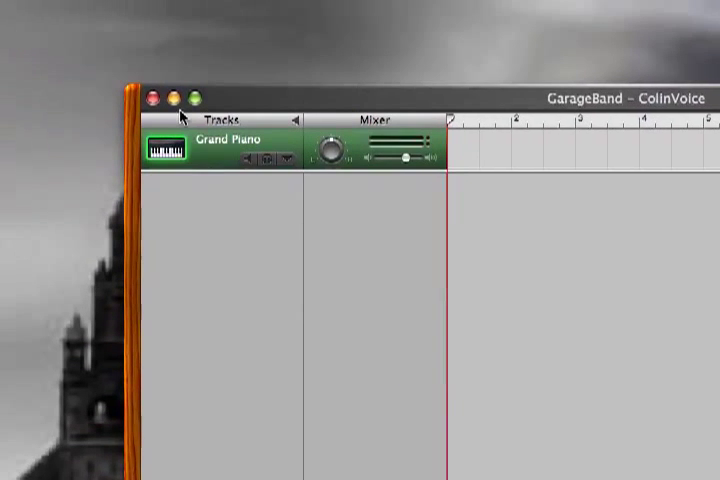
Start a new Real Instrument track using the Vocals No Effects preset, mono, monitoring off.
click(262, 11)
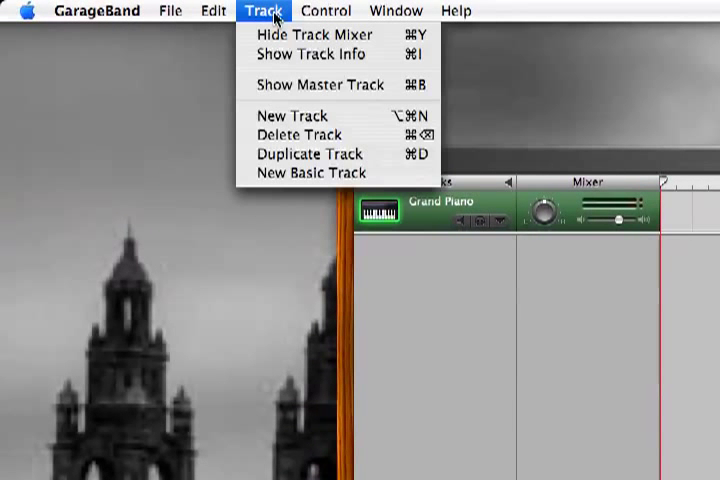
mouse_move(290, 116)
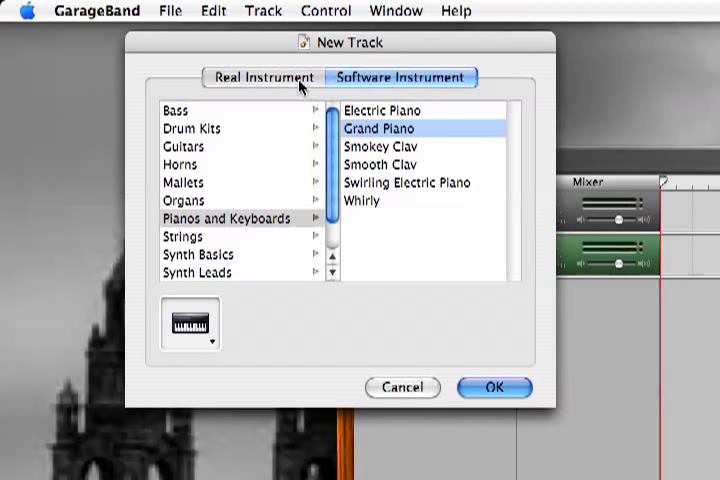
click(262, 77)
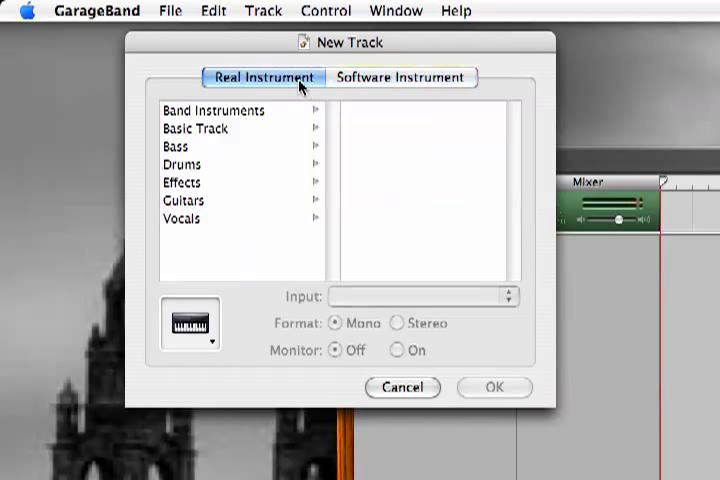
click(182, 218)
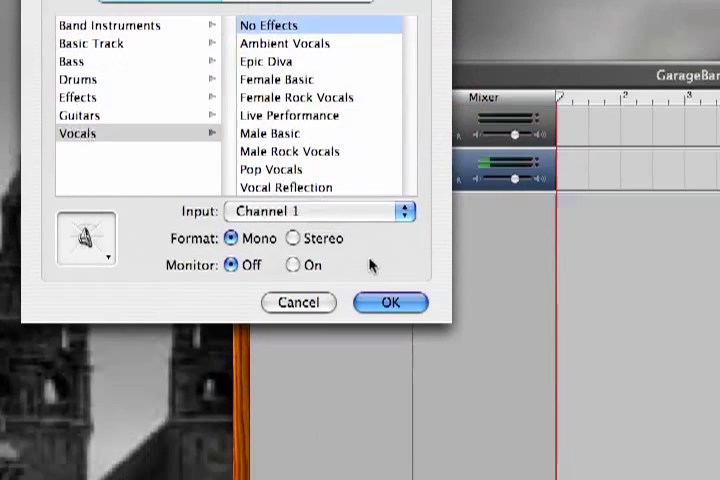
Confirm the New Track dialog to add the No Effects vocal track.
click(389, 302)
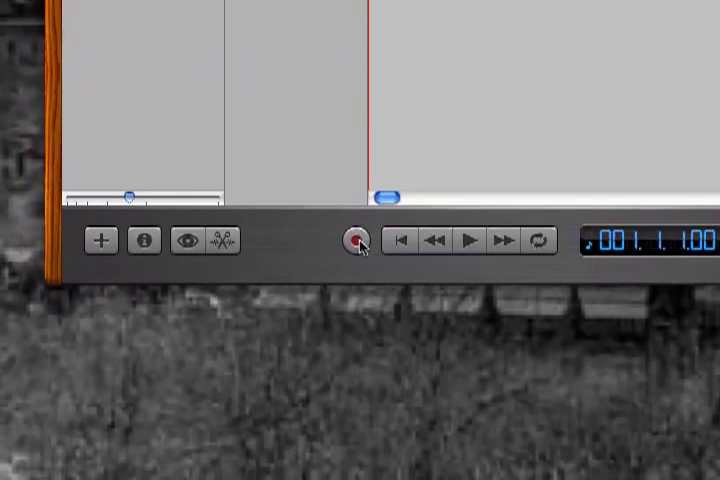
Record a vocal take on the No Effects track, then stop.
click(470, 240)
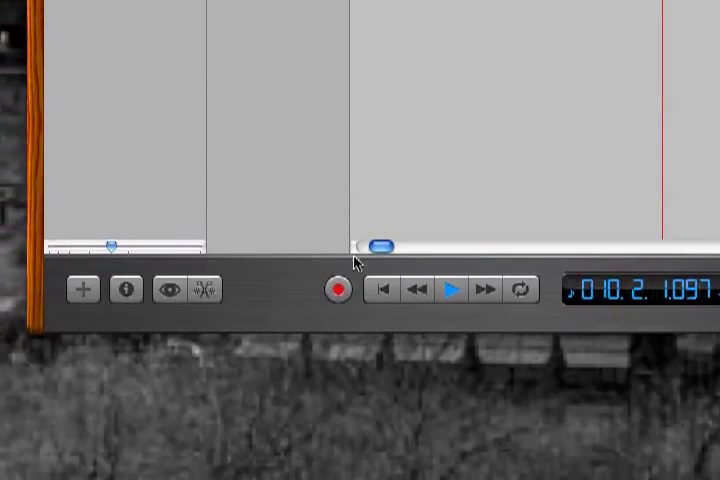
click(337, 291)
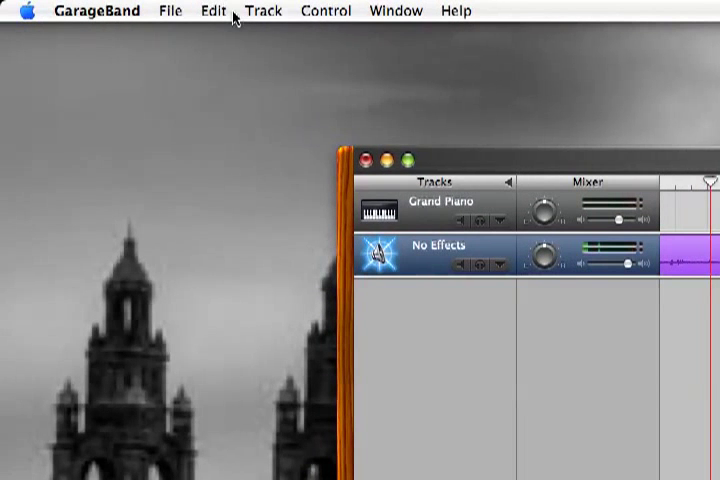
Finish recording, leaving region No Effects.2 on the vocal track.
click(211, 10)
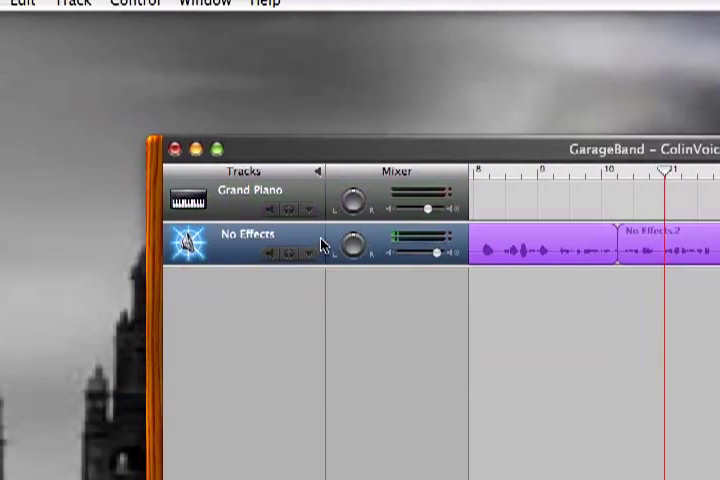
Export the ColinVoice song to iTunes from the File menu.
click(267, 10)
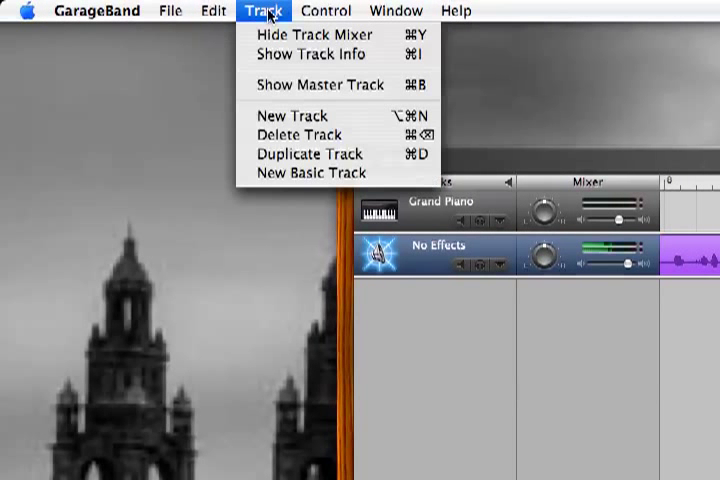
click(213, 11)
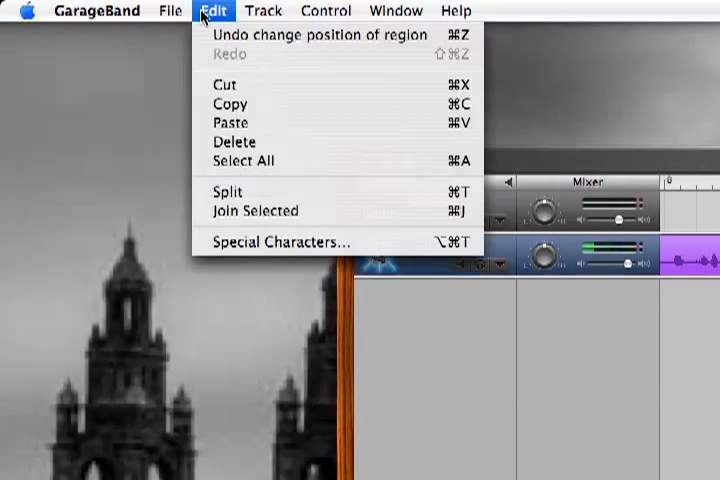
click(170, 11)
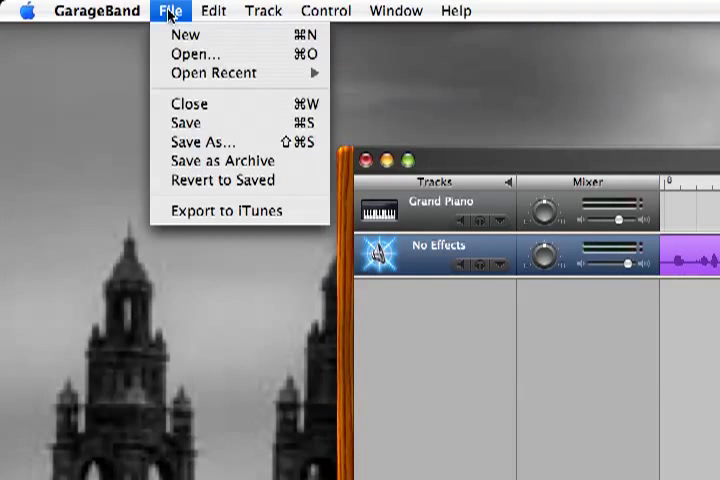
mouse_move(227, 211)
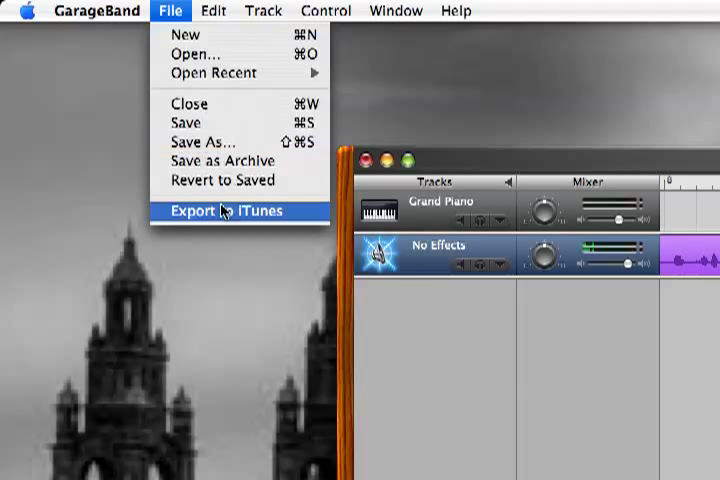
click(226, 211)
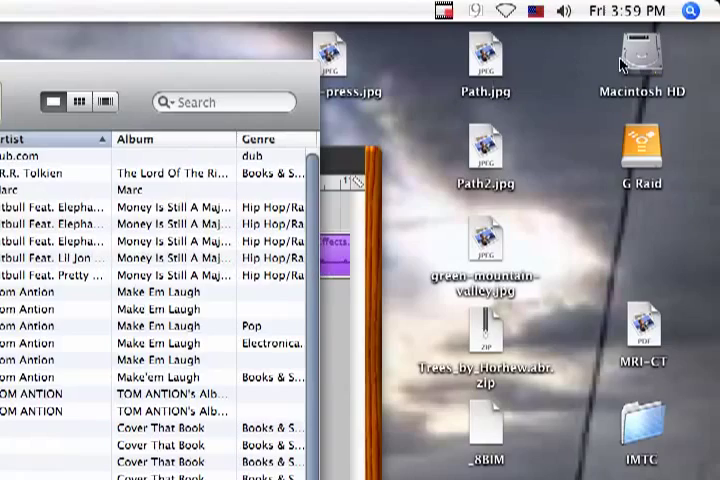
Open Macintosh HD and go into its Music folder.
click(647, 55)
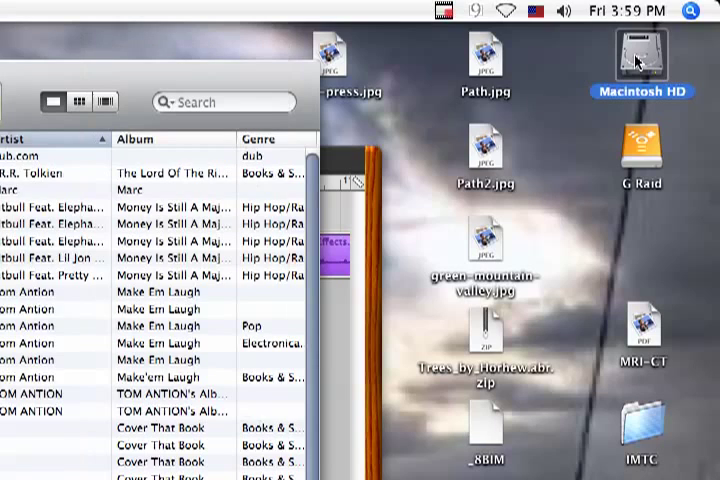
double_click(643, 57)
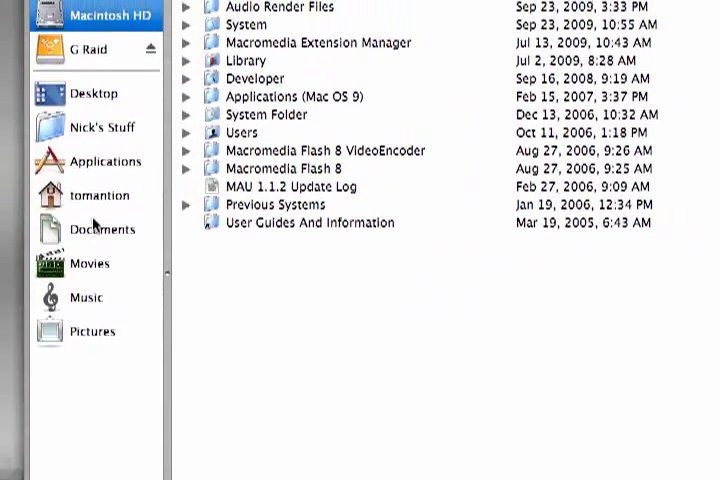
click(97, 195)
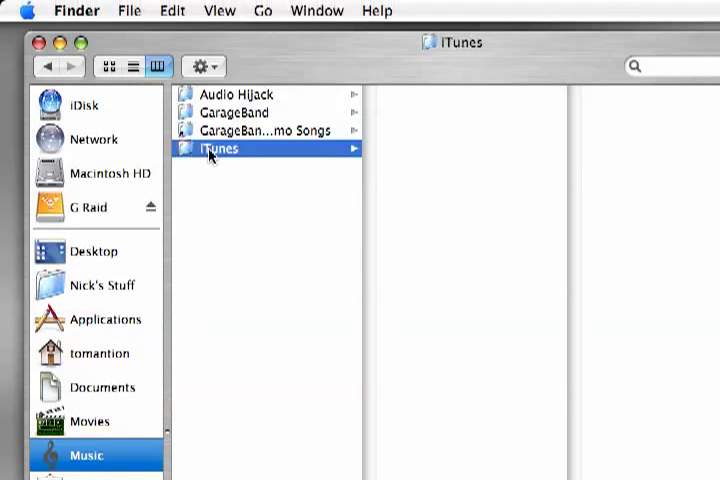
Find ColinVoice.aif under iTunes > iTunes Music and play its preview.
click(218, 148)
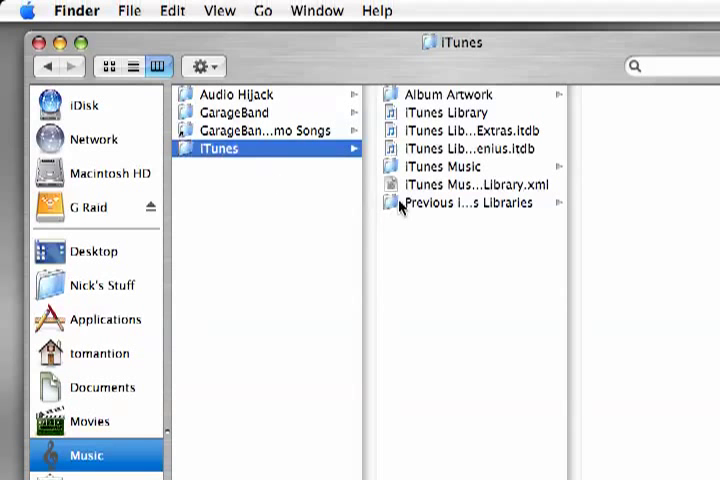
click(445, 166)
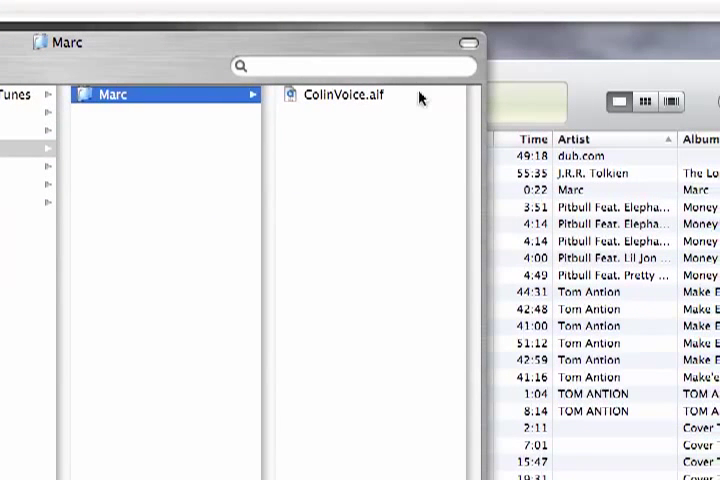
click(343, 94)
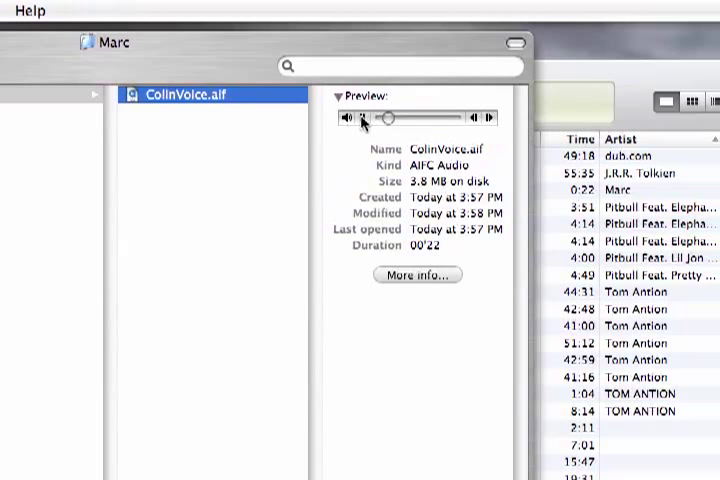
click(363, 117)
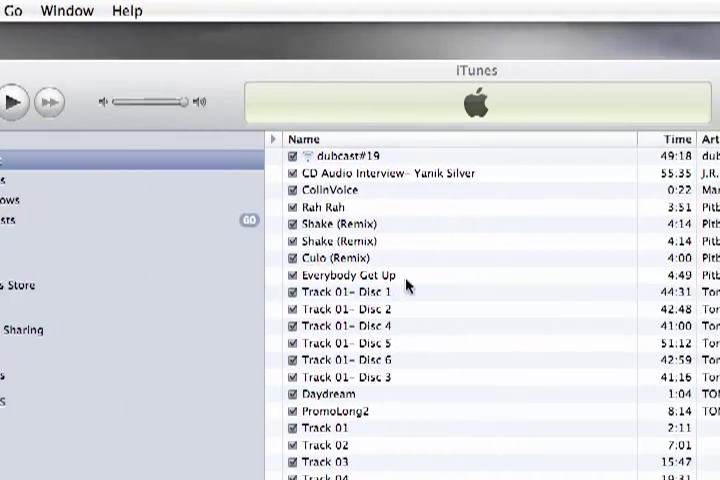
scroll(down, 3)
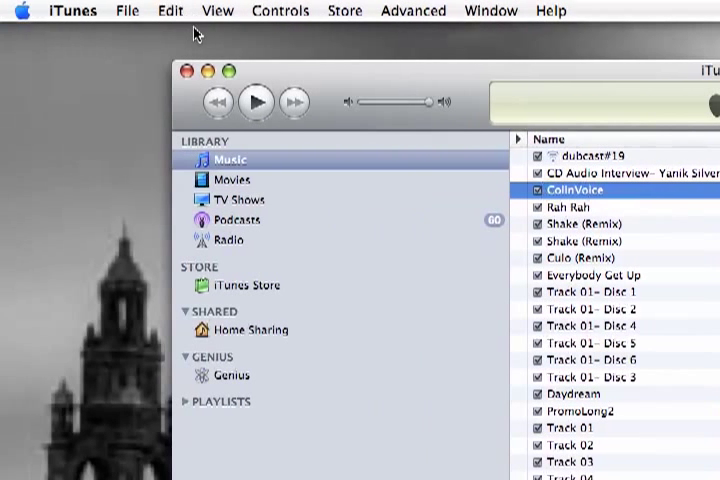
click(170, 11)
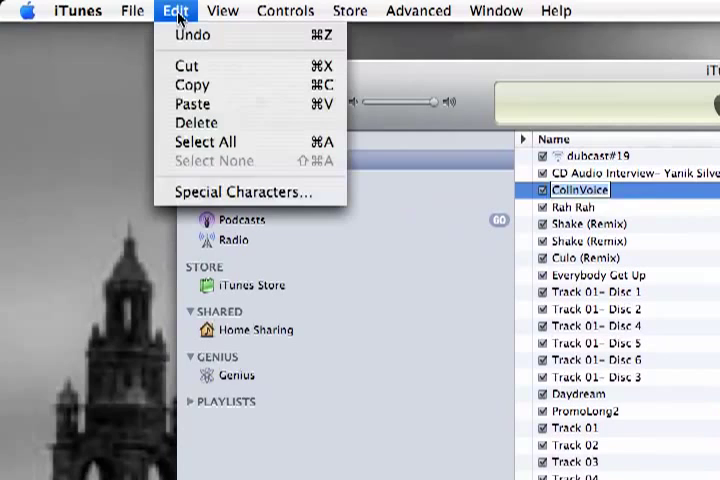
click(285, 11)
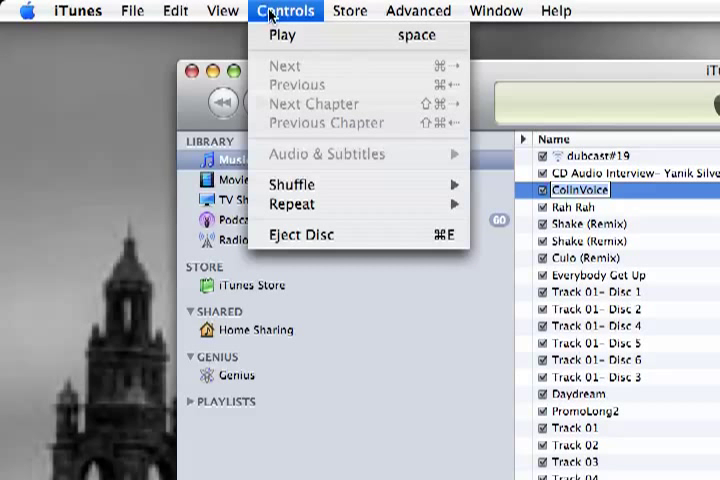
click(221, 11)
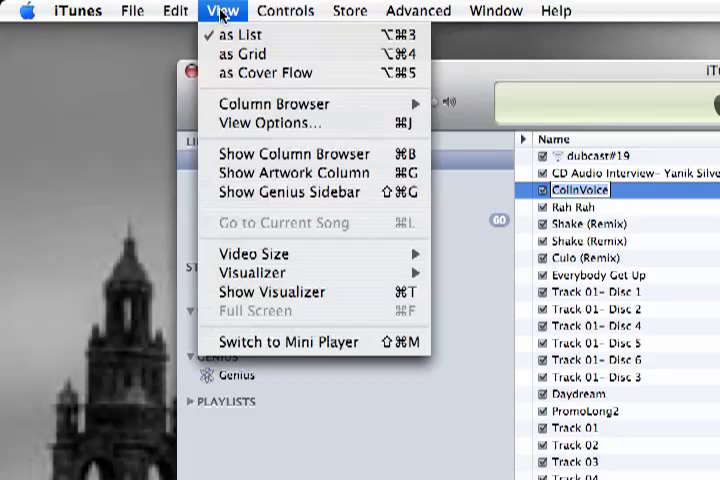